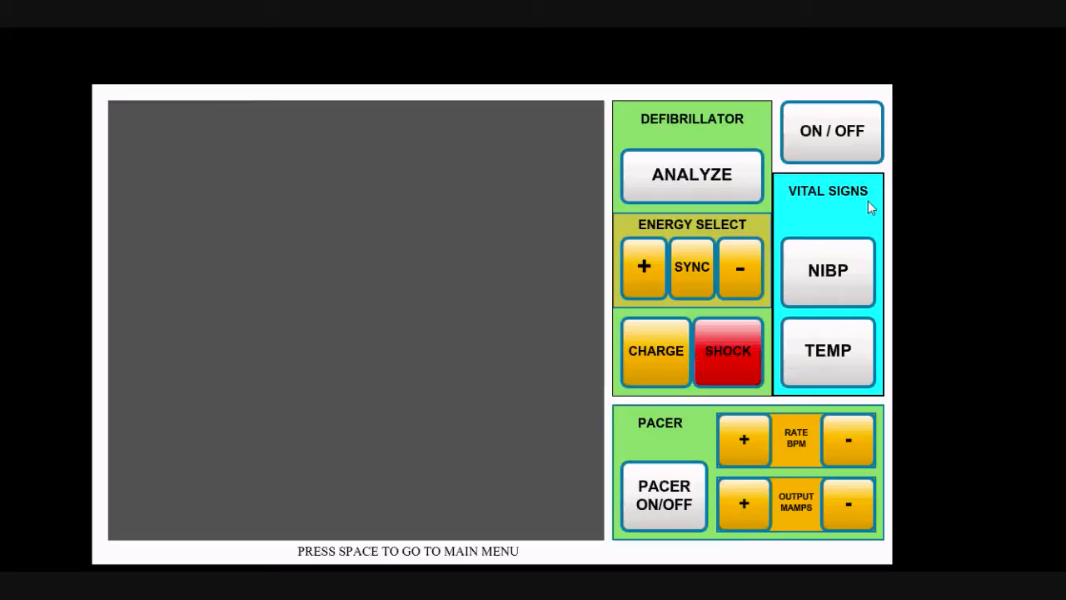
mouse_move(820, 237)
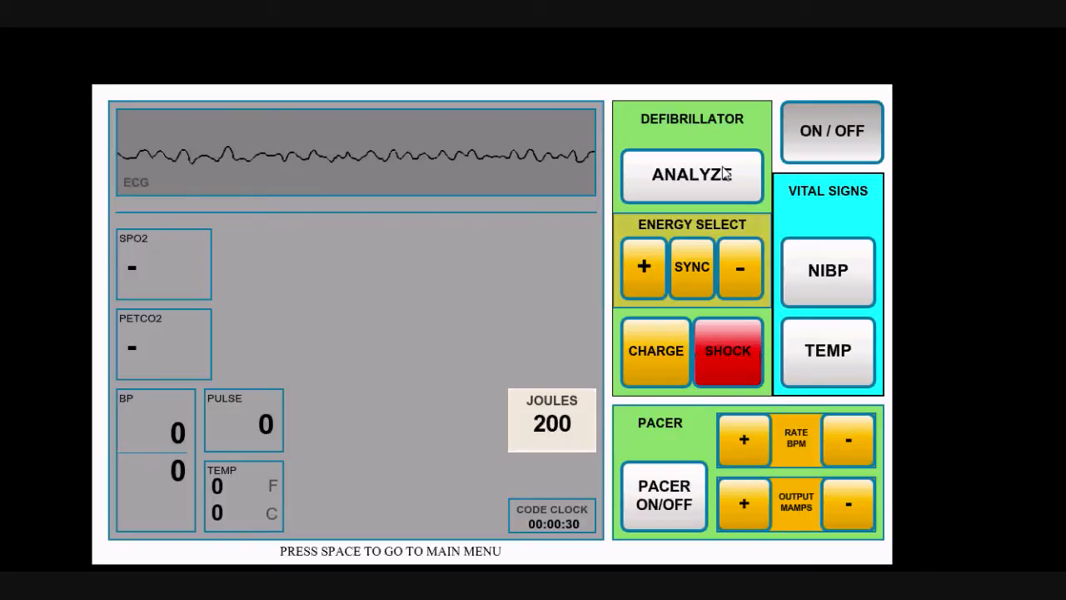
- Analyse the fibrillation, charge to 200 joules when shock is advised, and deliver the shock
click(692, 175)
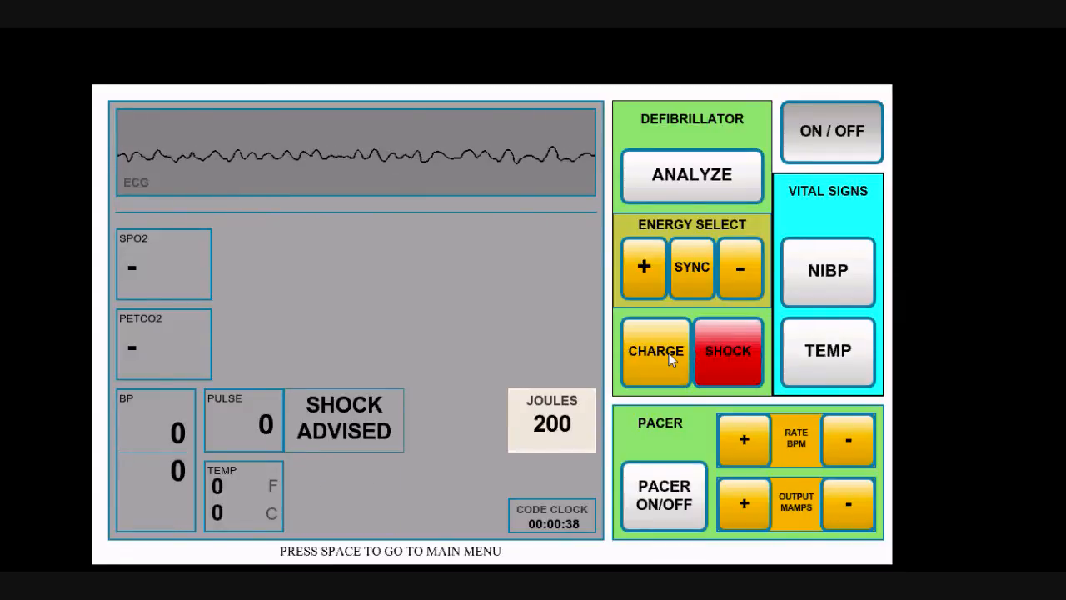
click(656, 351)
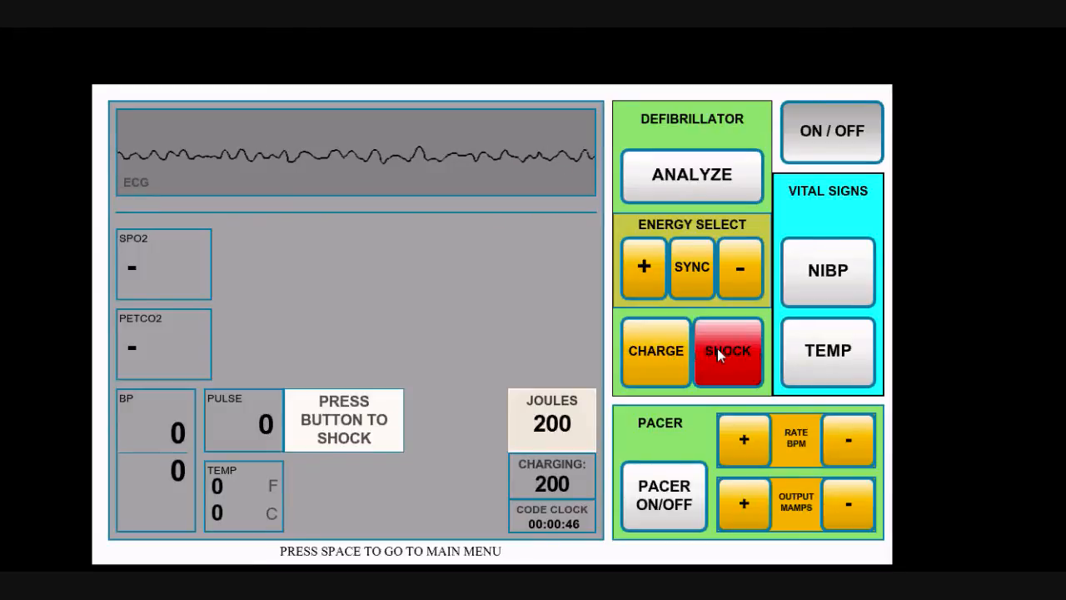
click(727, 350)
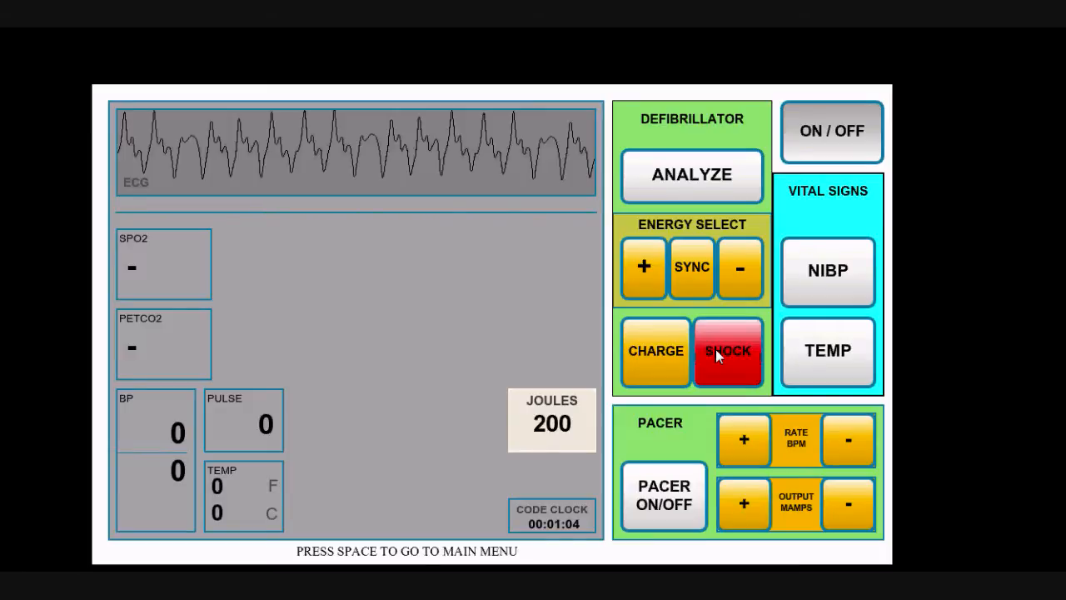
- Enable capnography showing PETCO2 16 and switch the rhythm back to fine VF
key(backspace)
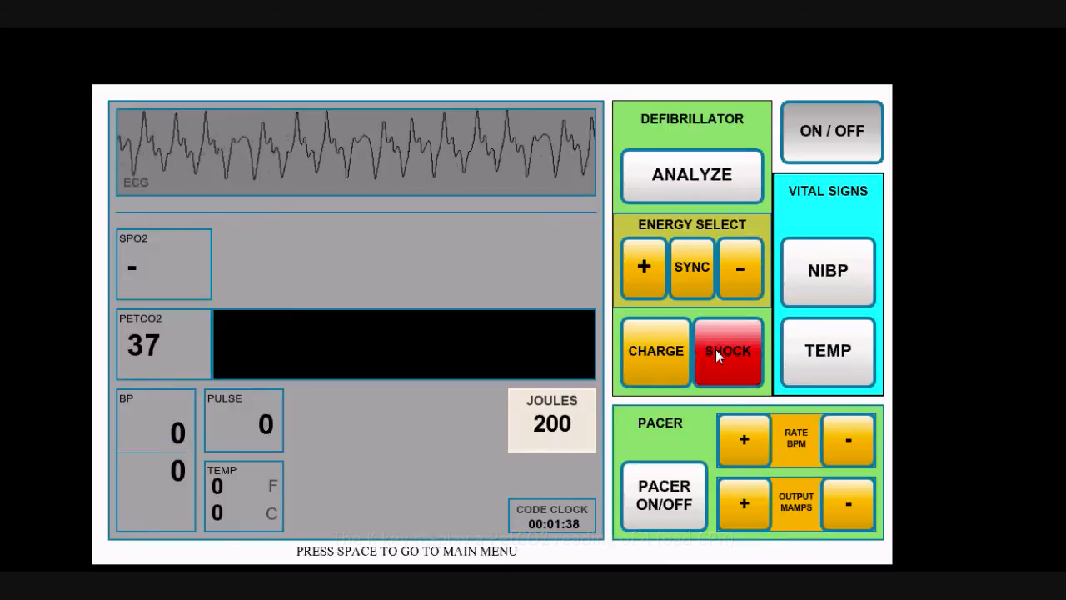
key(k)
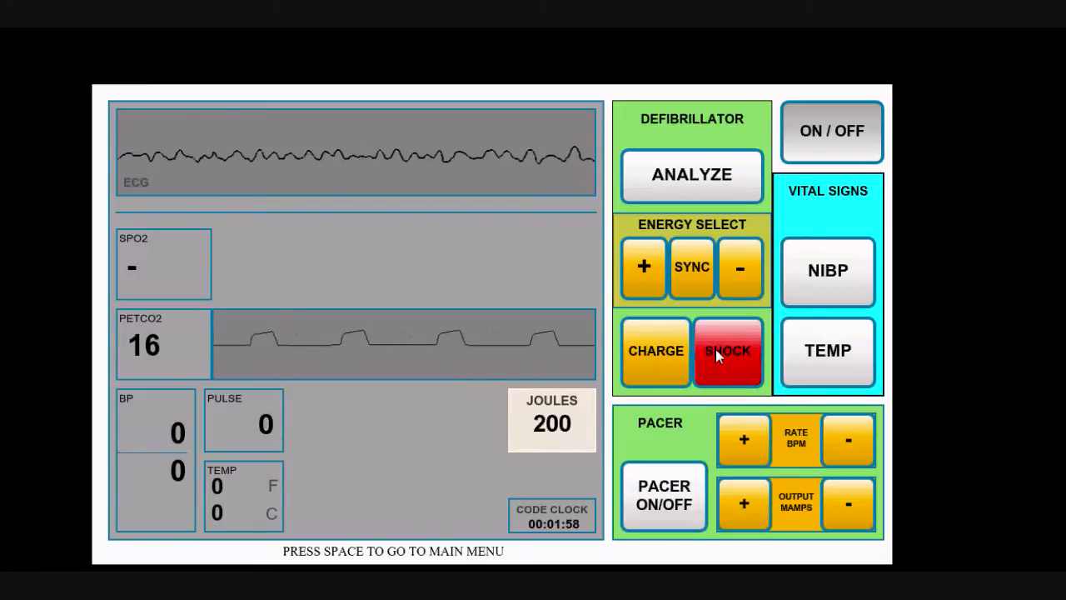
mouse_move(656, 350)
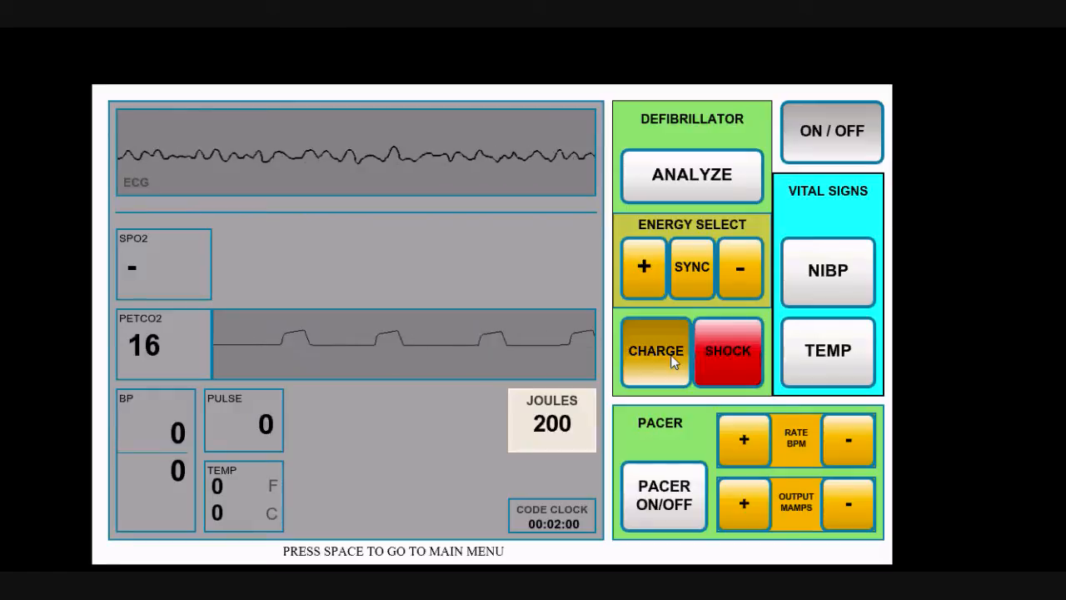
- Charge to 200 joules again and deliver the second shock, raising PETCO2 to 37
click(657, 351)
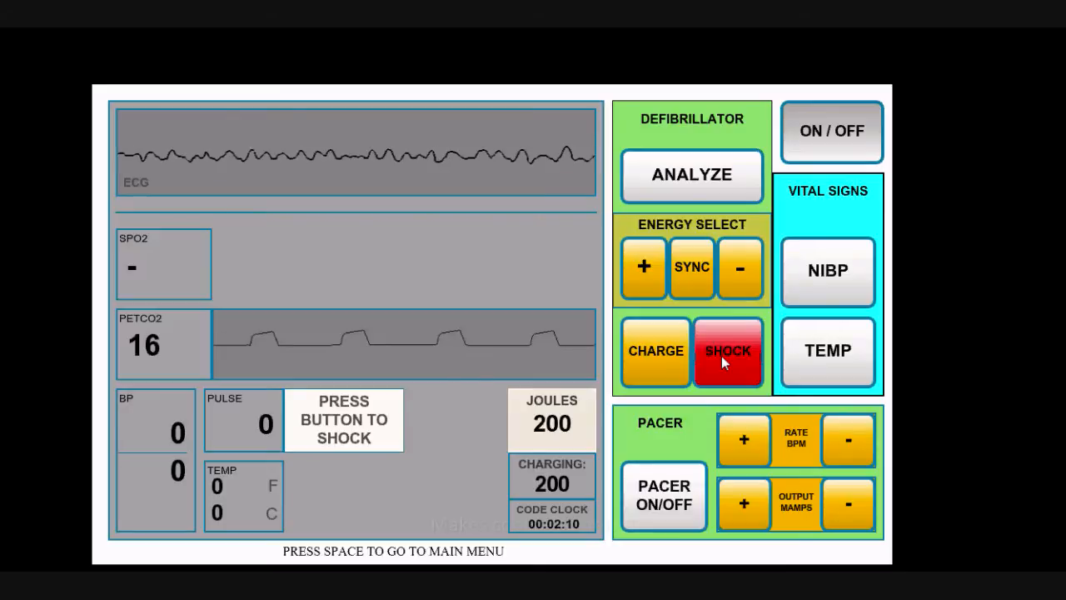
click(726, 350)
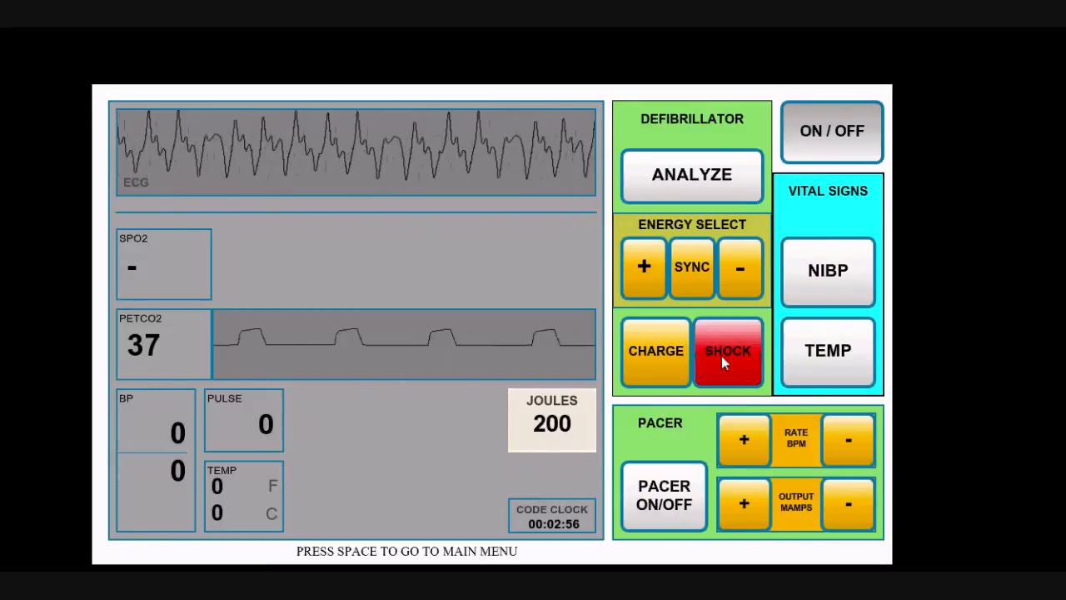
- Trigger normal sinus rhythm so pulse 72 and SpO2 98 with its waveform appear
click(727, 350)
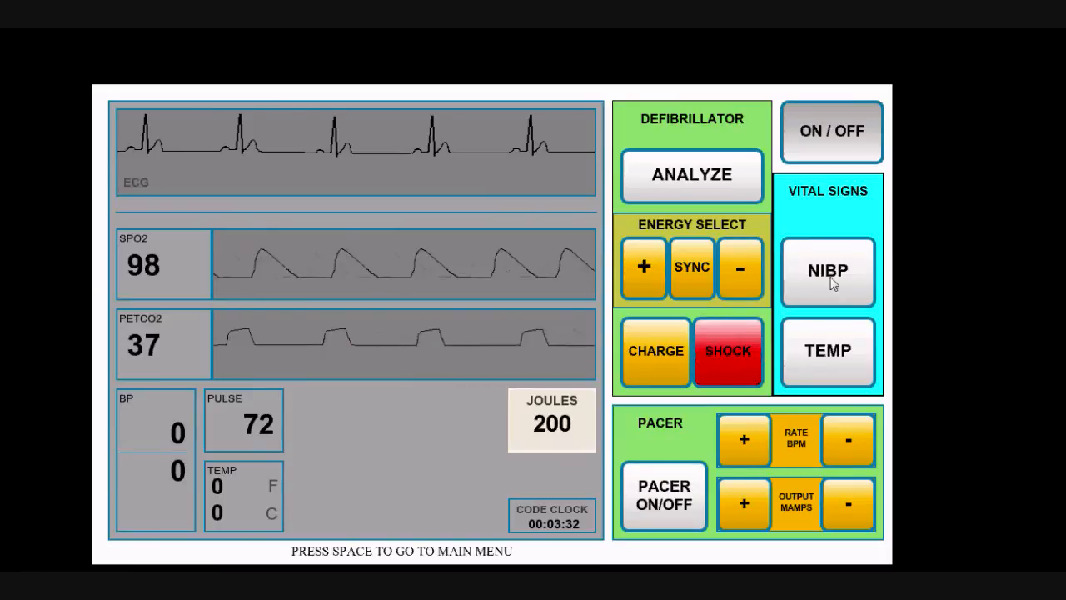
- Take two NIBP readings, the latest showing 95/60
click(828, 271)
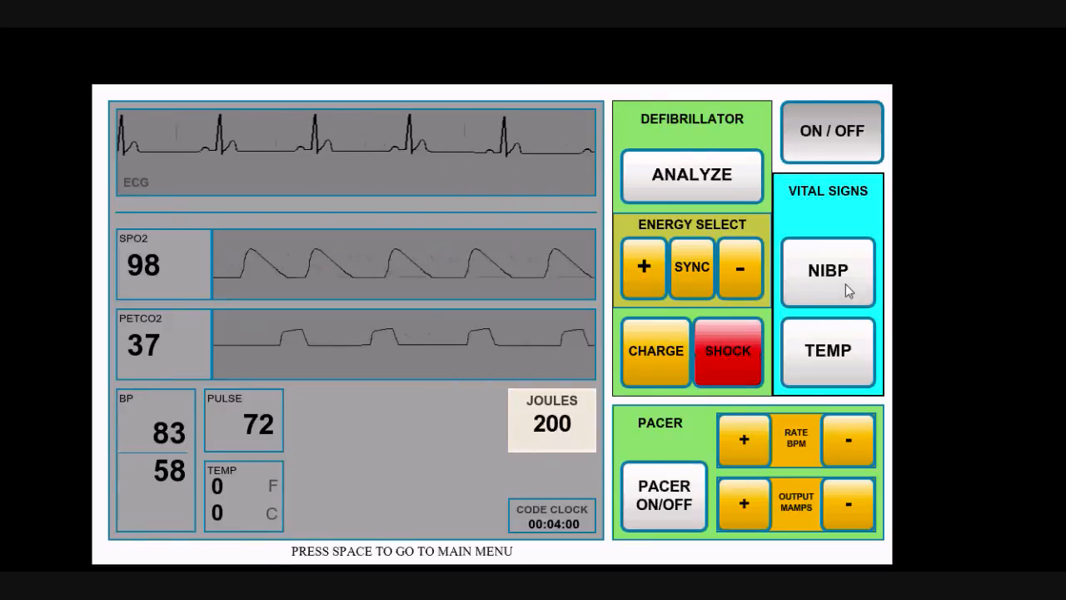
click(828, 271)
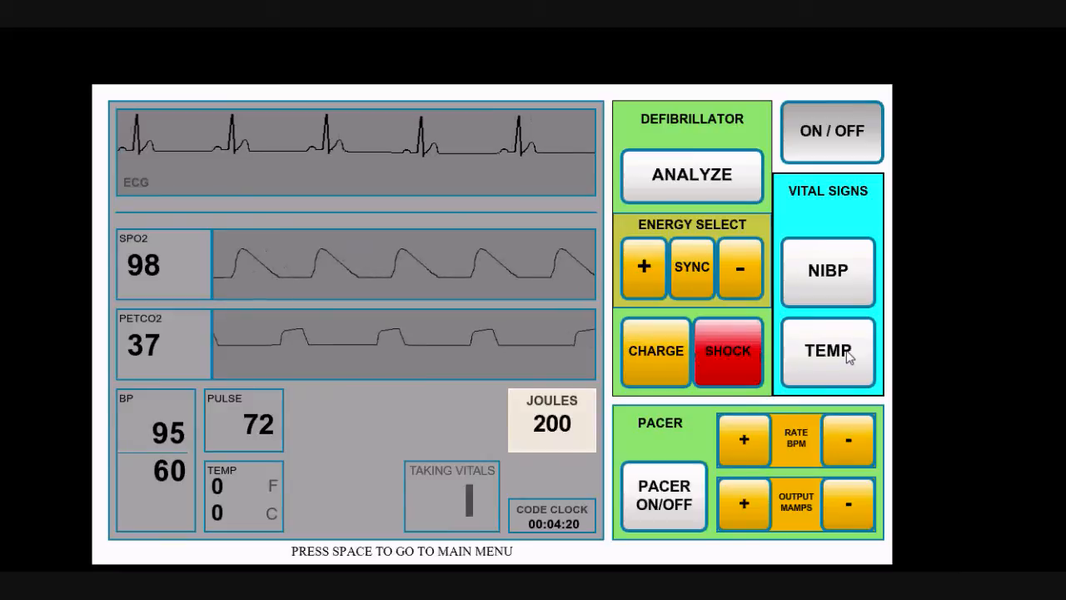
- Measure the patient's temperature, reading 90.2 °F (32.3 °C)
click(828, 350)
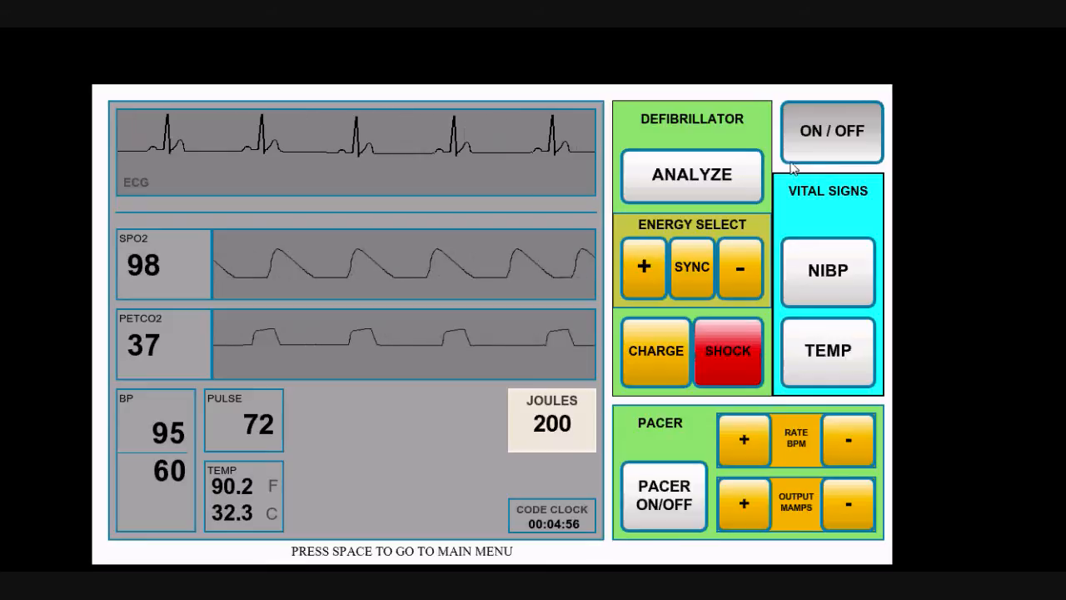
- Power-cycle the monitor to bring up the slow rhythm with pulse 32 and SpO2 82
click(831, 132)
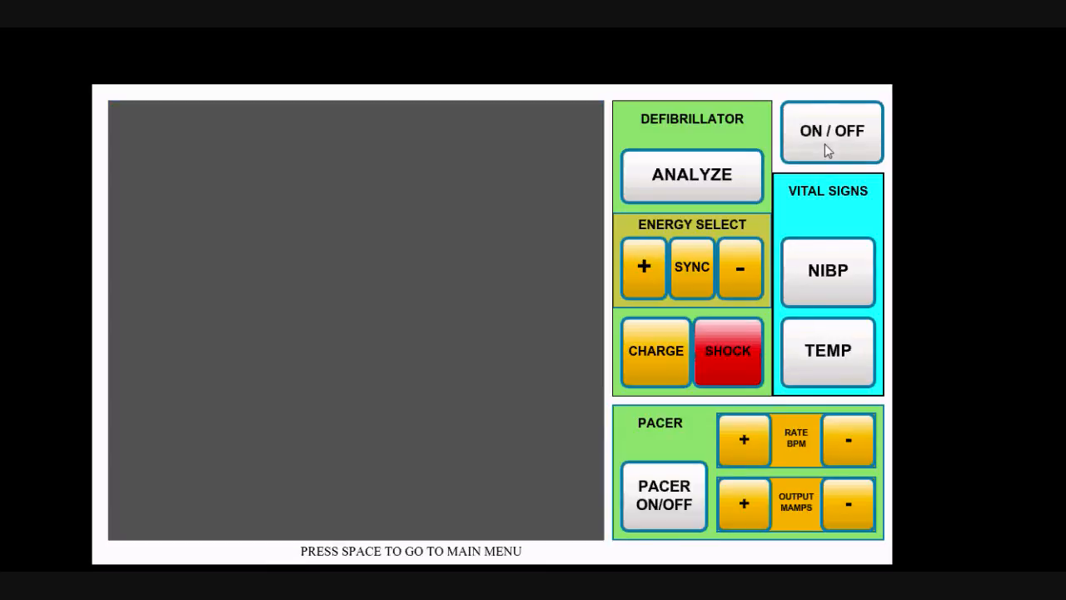
click(831, 131)
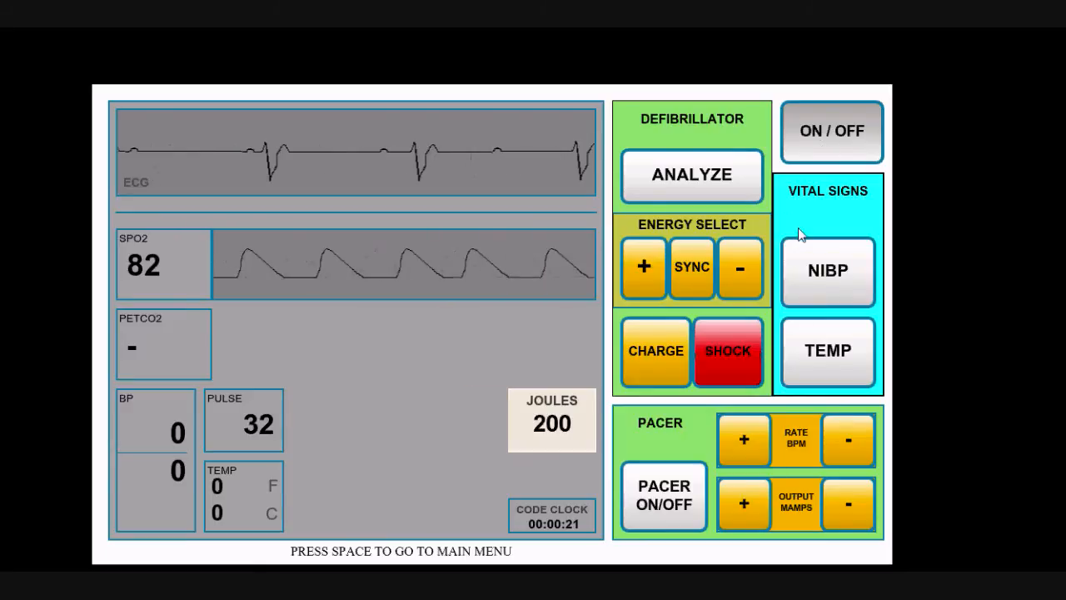
- Take an NIBP reading of 83/58 during the slow heart-block rhythm
click(827, 271)
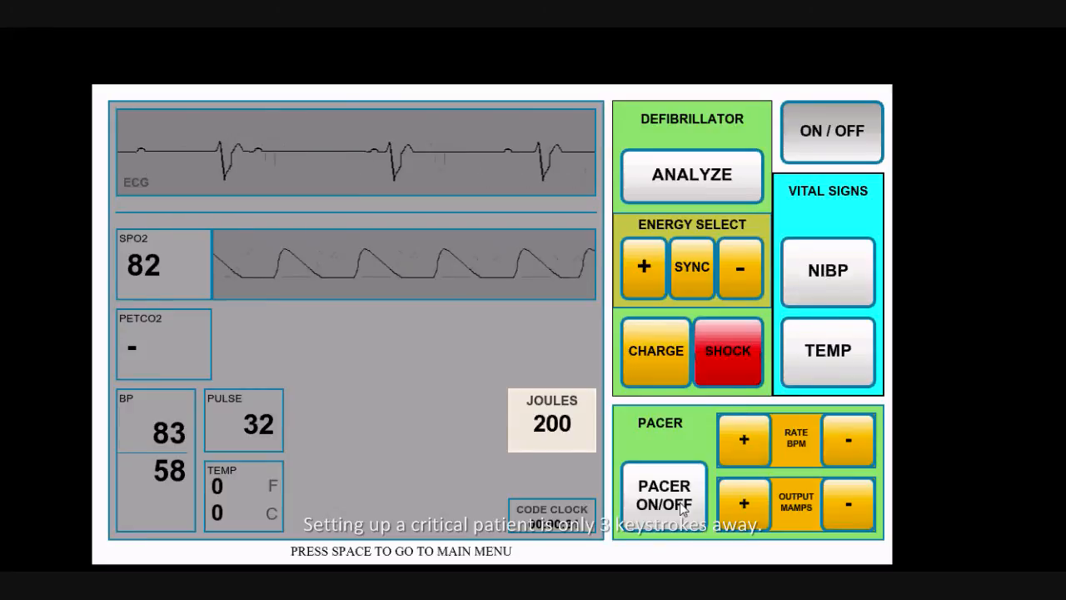
- Start pacing at rate 60, raise output to 50 mA for capture, then recheck blood pressure
click(664, 496)
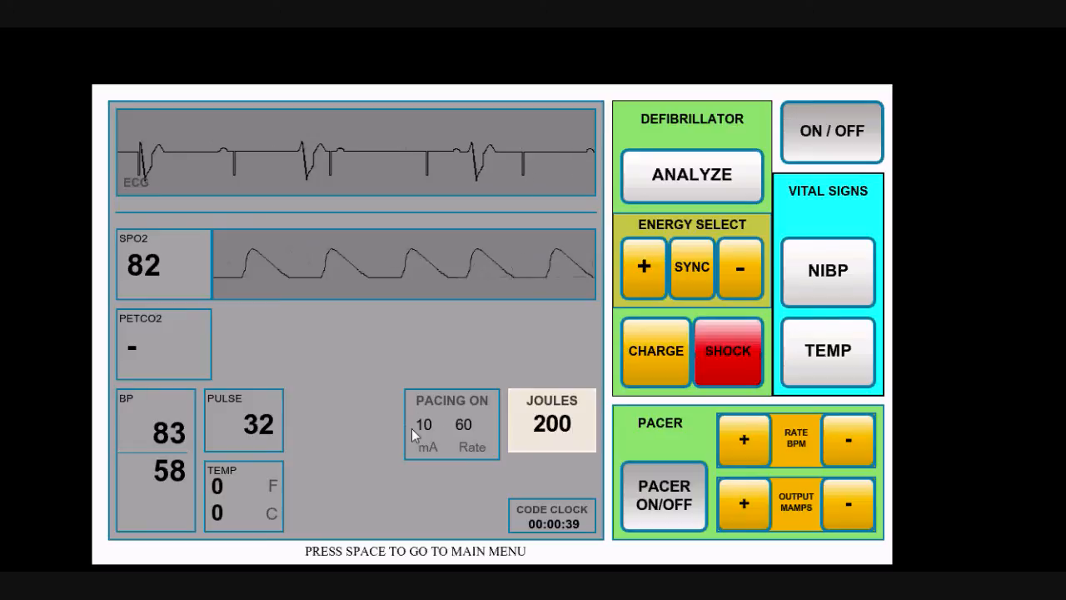
click(743, 504)
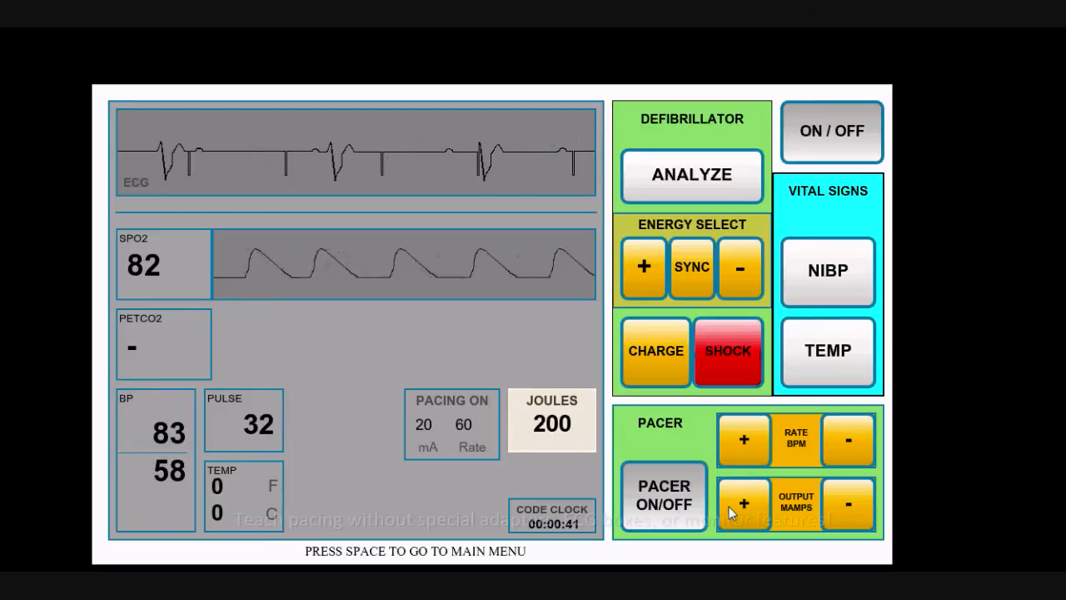
click(743, 504)
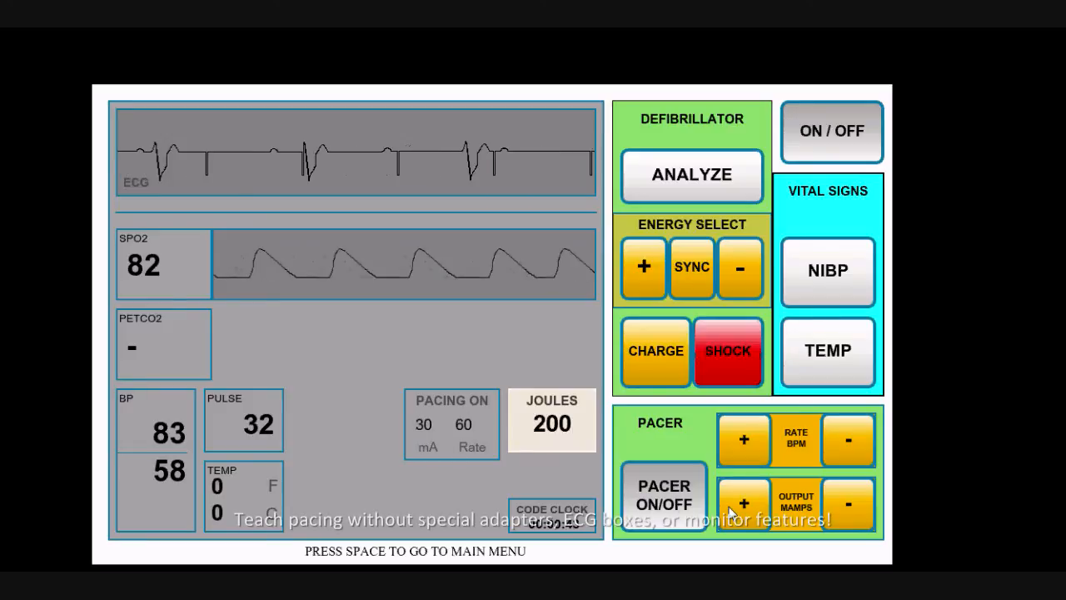
click(743, 503)
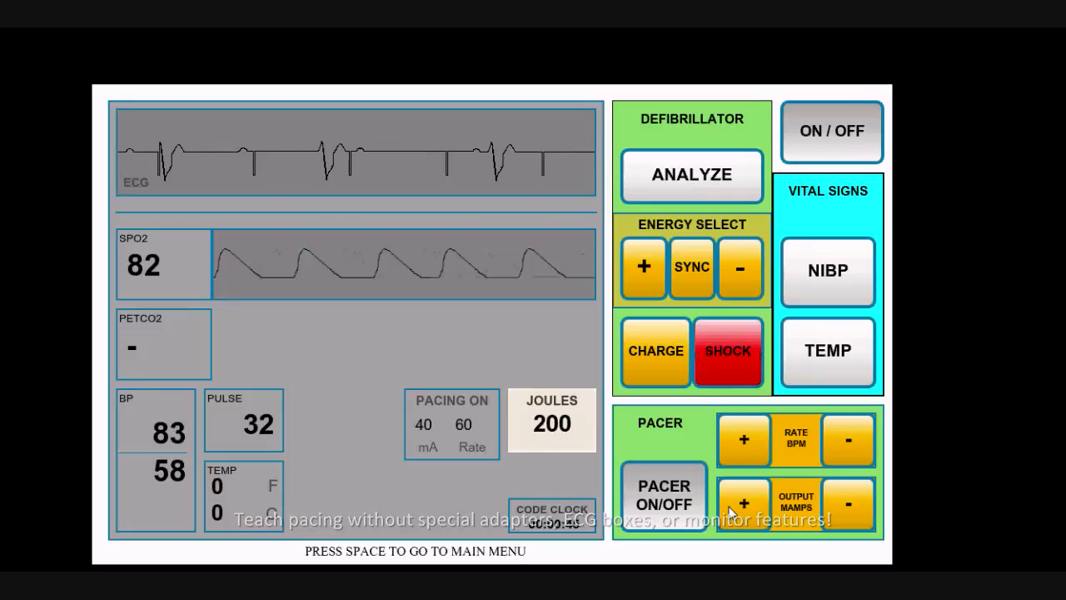
click(744, 503)
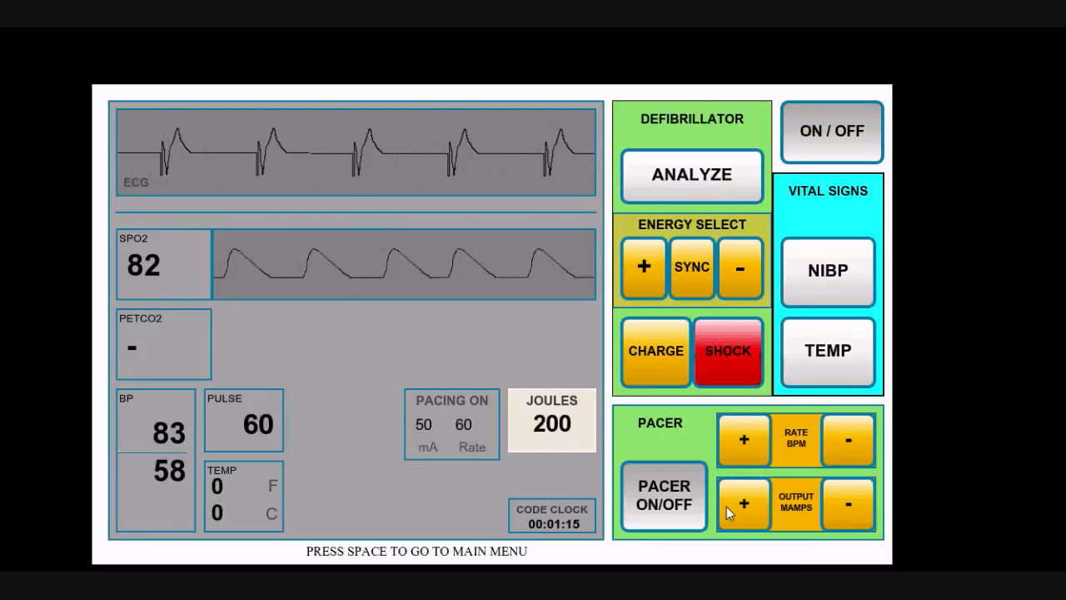
mouse_move(741, 439)
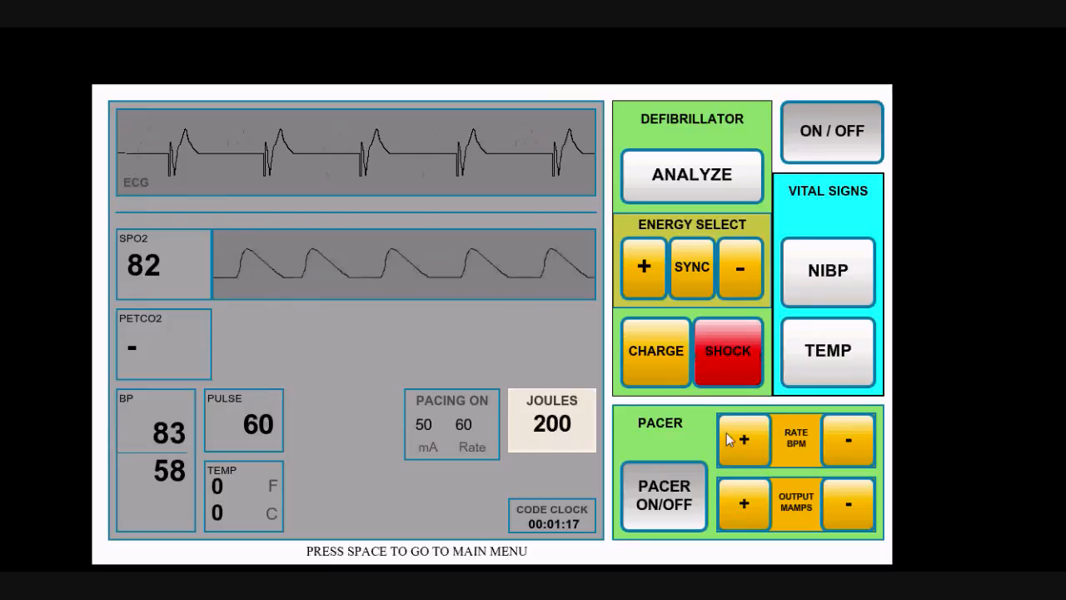
click(828, 271)
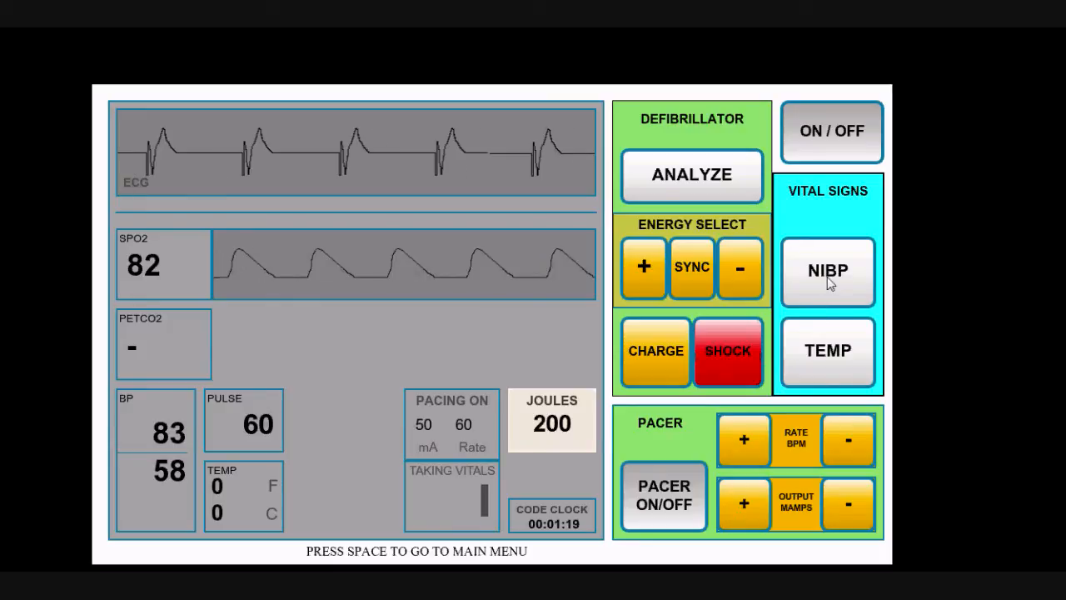